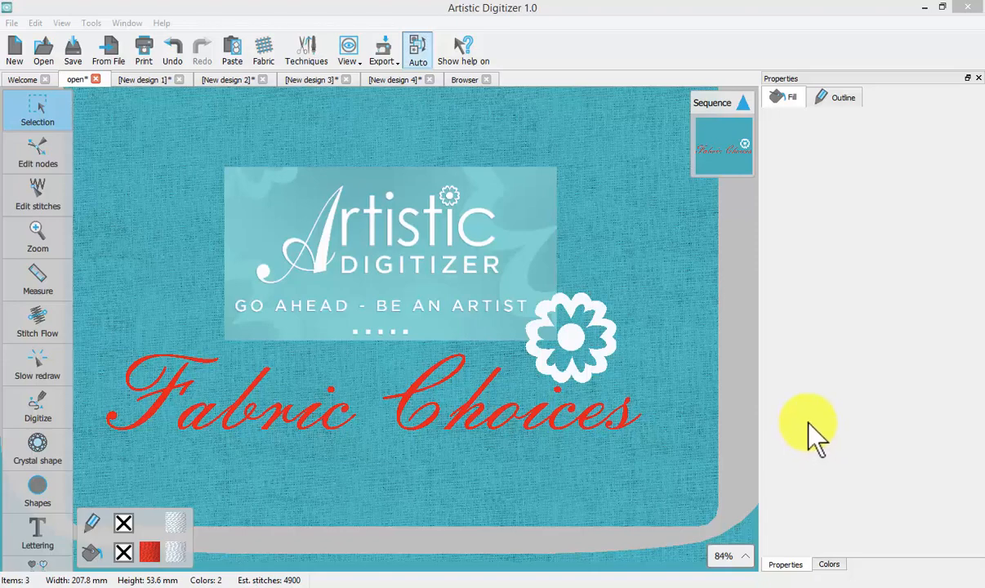
mouse_move(263, 49)
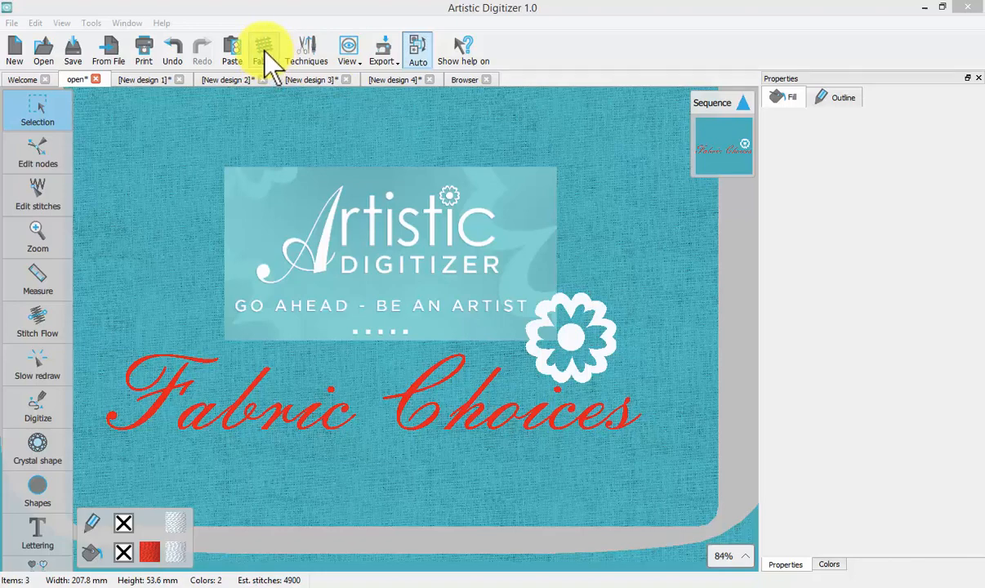
mouse_move(269, 65)
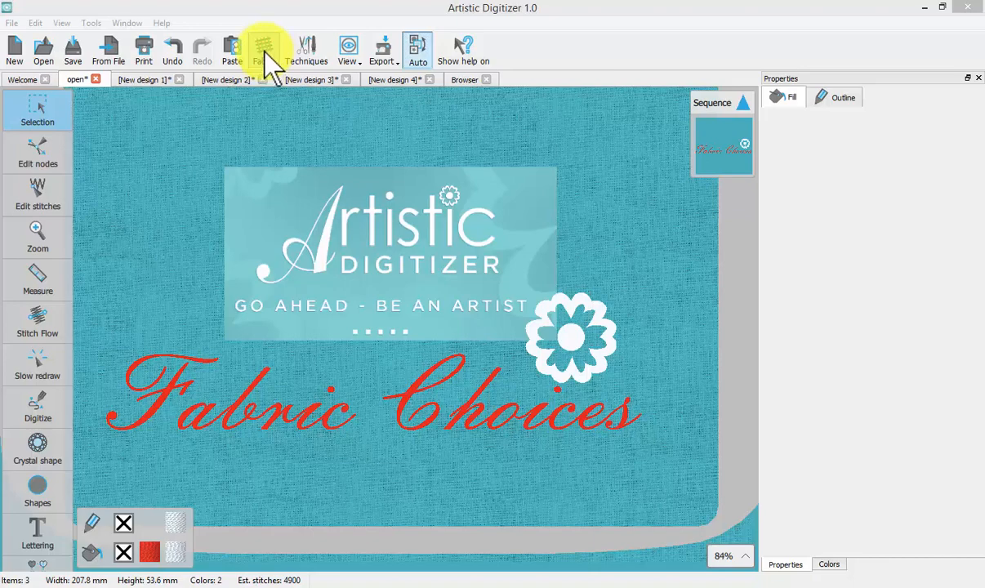
Step: Open the ASC-00002 bulldog sample from the Browser as a new design
click(464, 78)
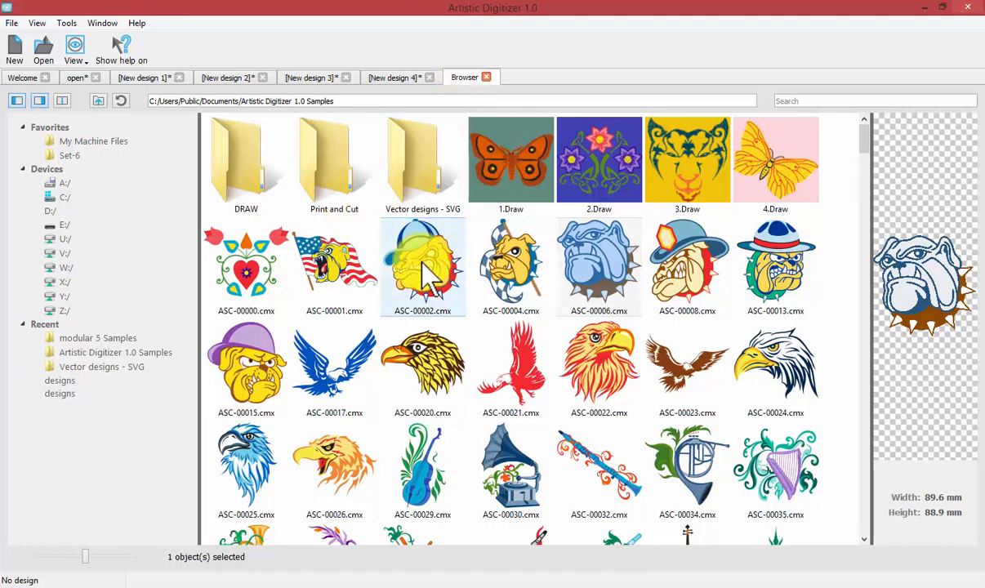
click(422, 265)
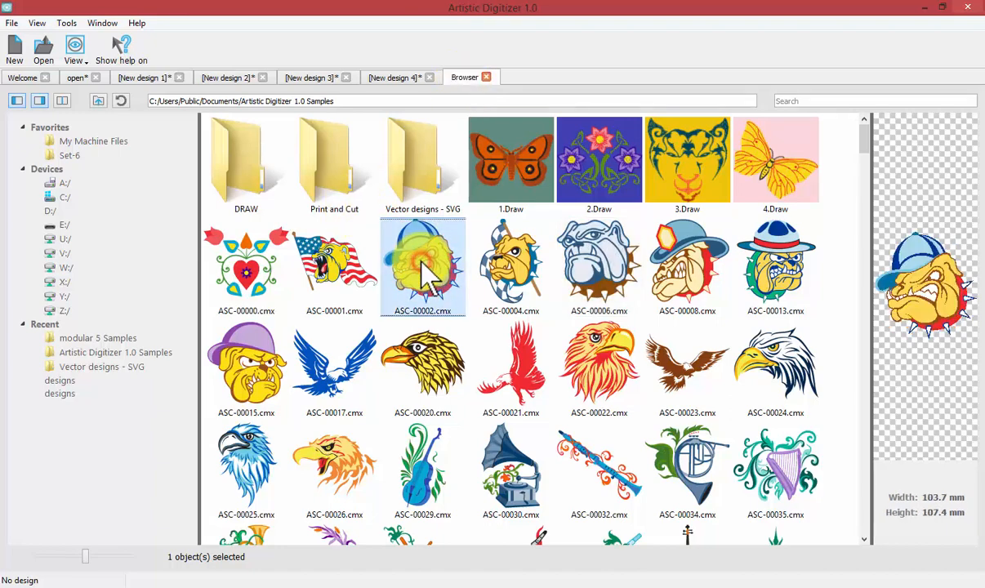
double_click(774, 261)
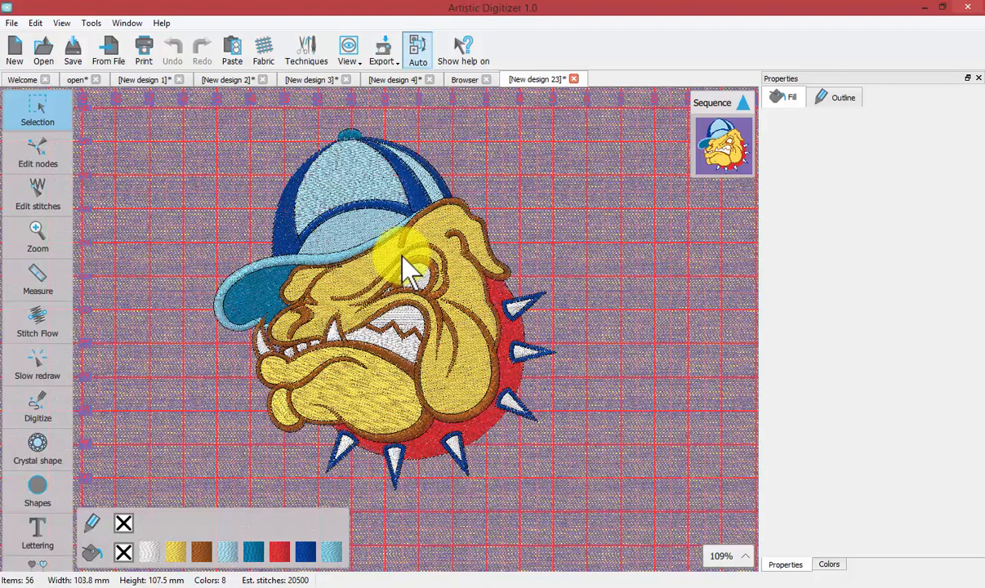
mouse_move(401, 261)
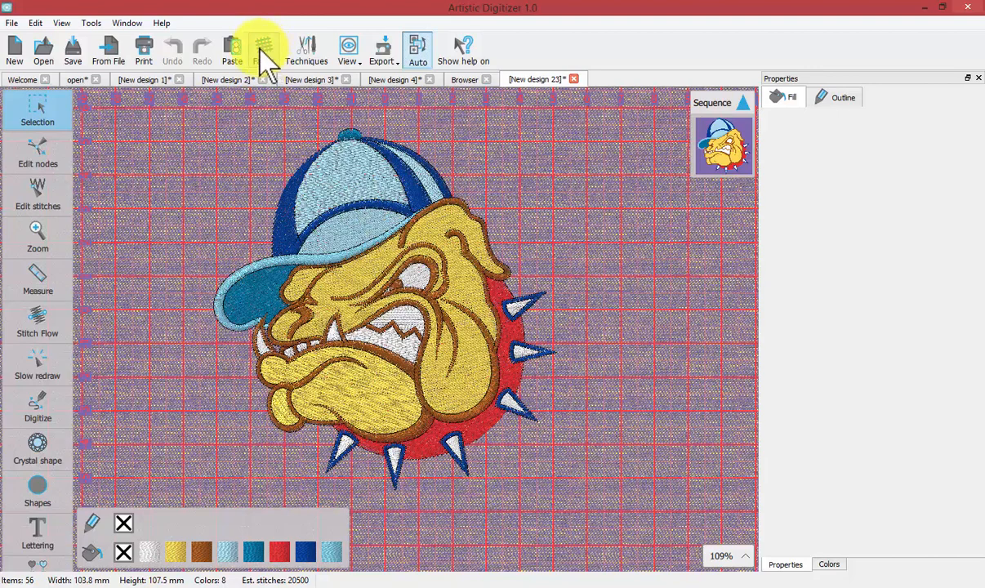
click(263, 49)
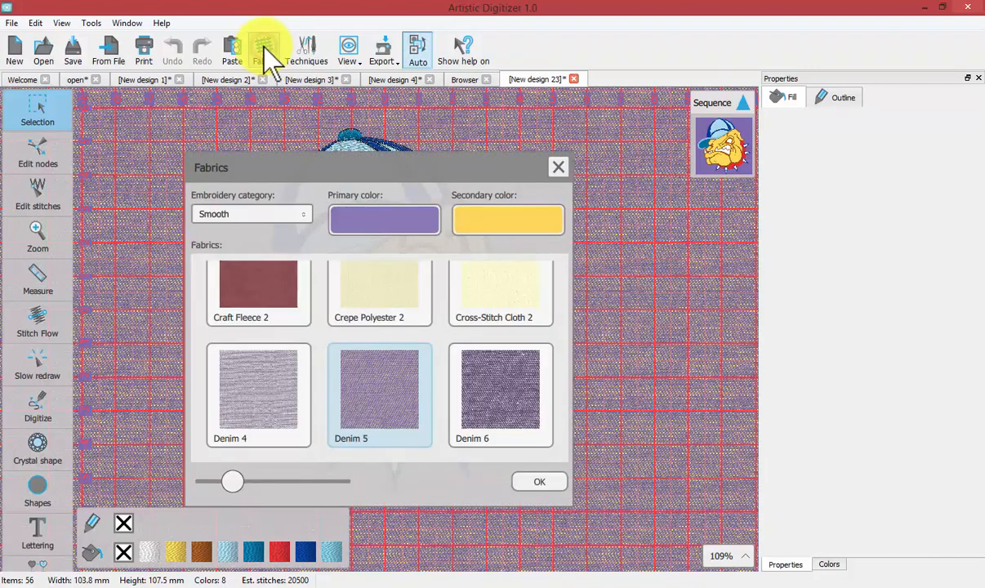
mouse_move(405, 172)
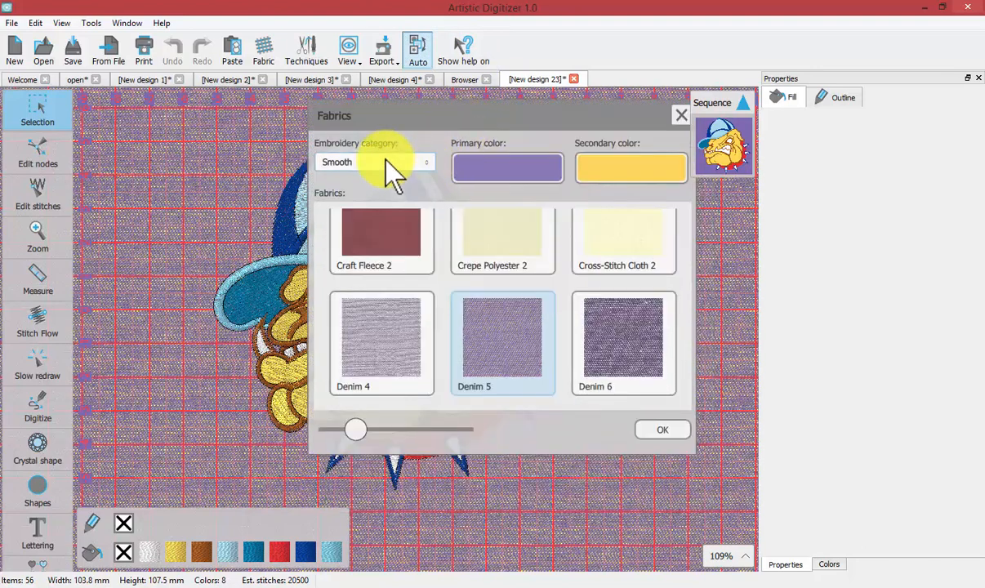
click(375, 162)
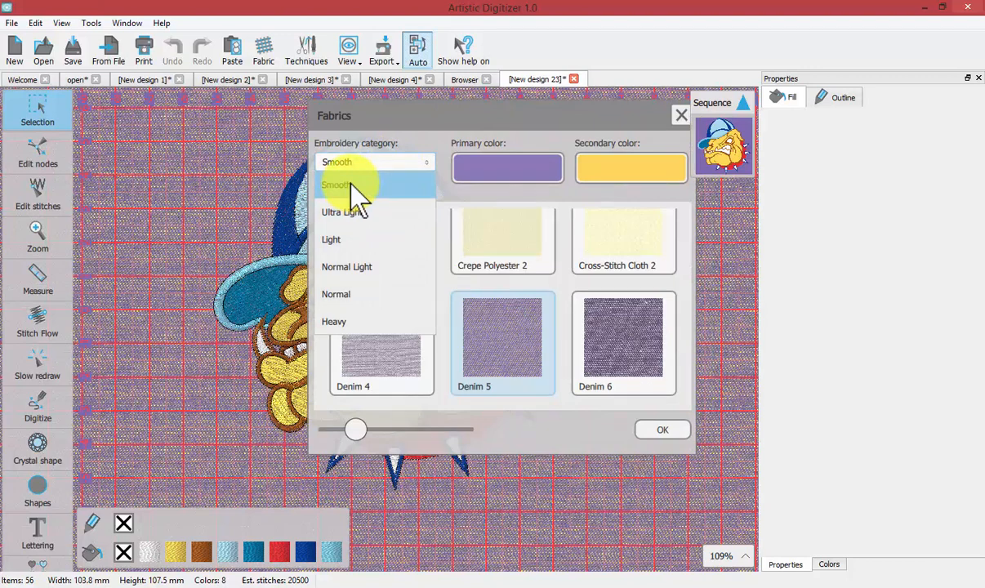
mouse_move(351, 245)
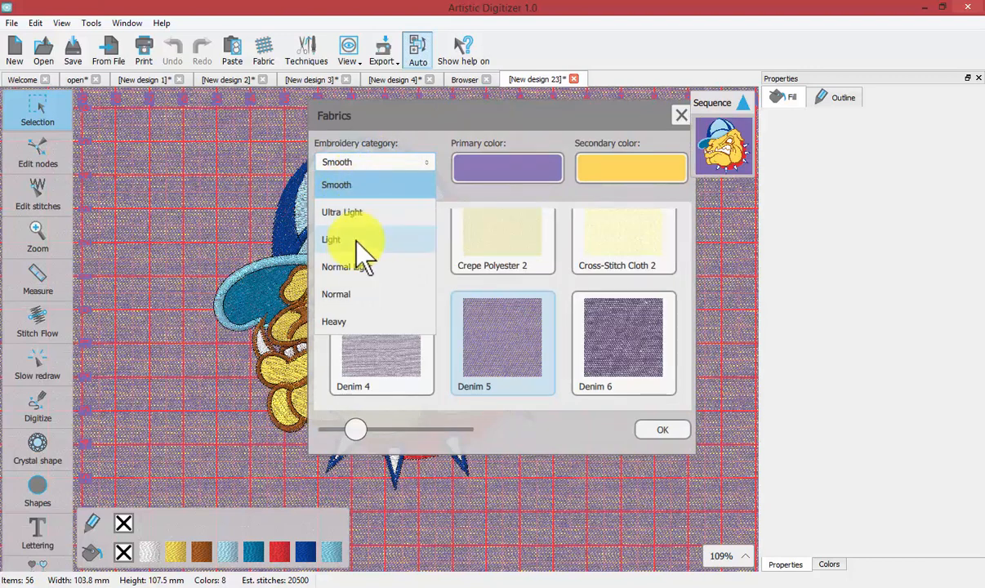
mouse_move(360, 327)
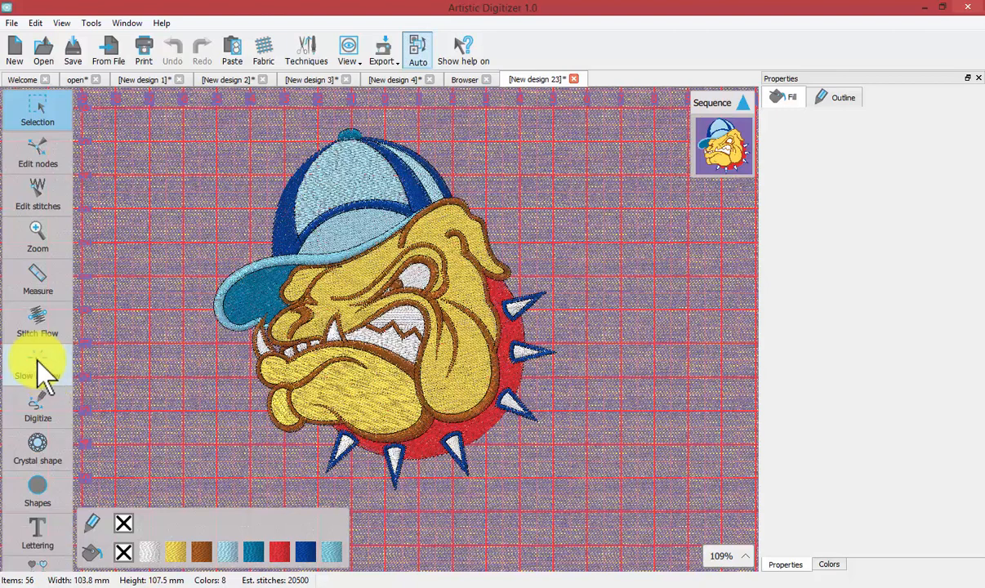
Step: Play the slow redraw and advance the slider so the full bulldog is stitched
click(36, 367)
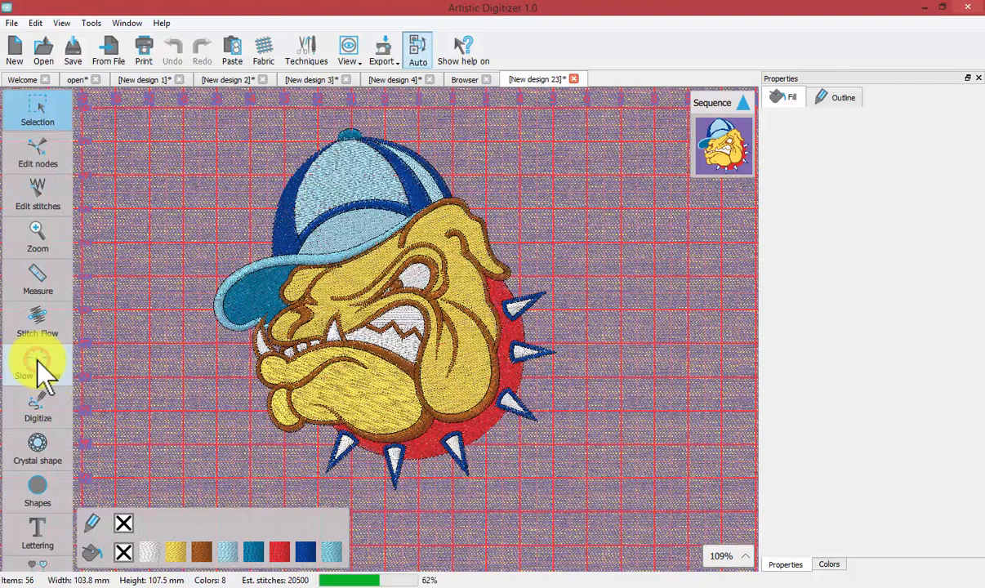
click(37, 362)
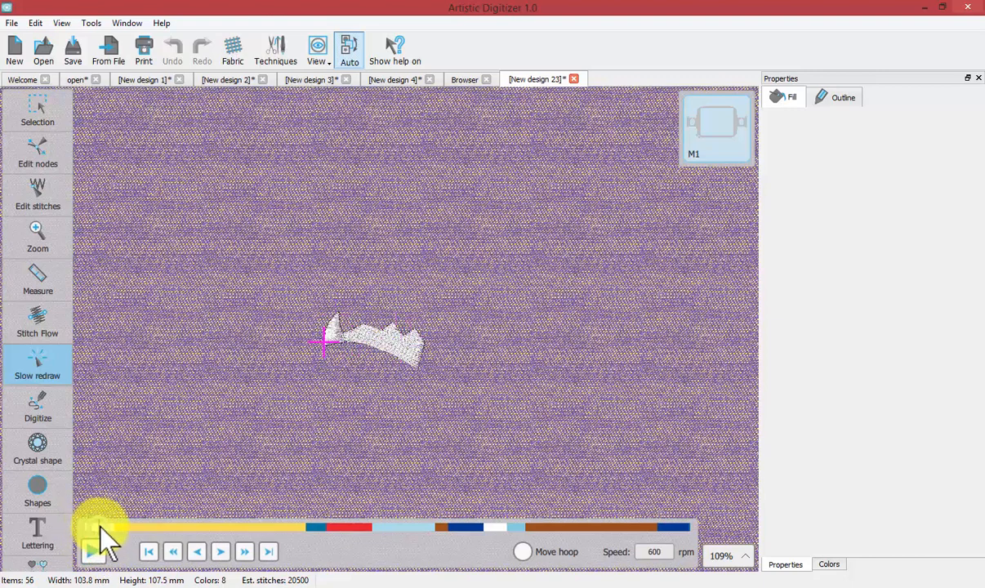
click(92, 553)
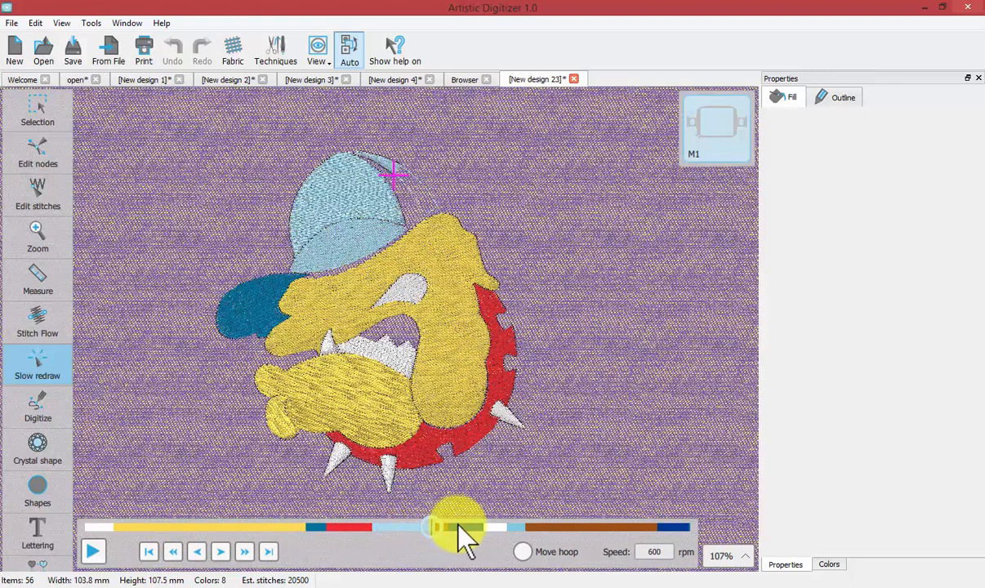
drag(461, 526, 542, 526)
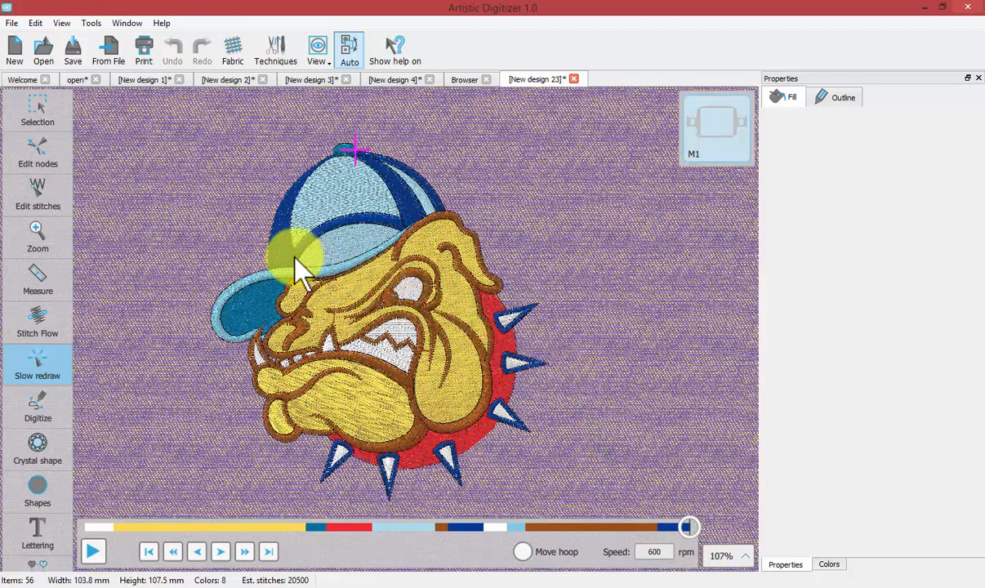
mouse_move(286, 262)
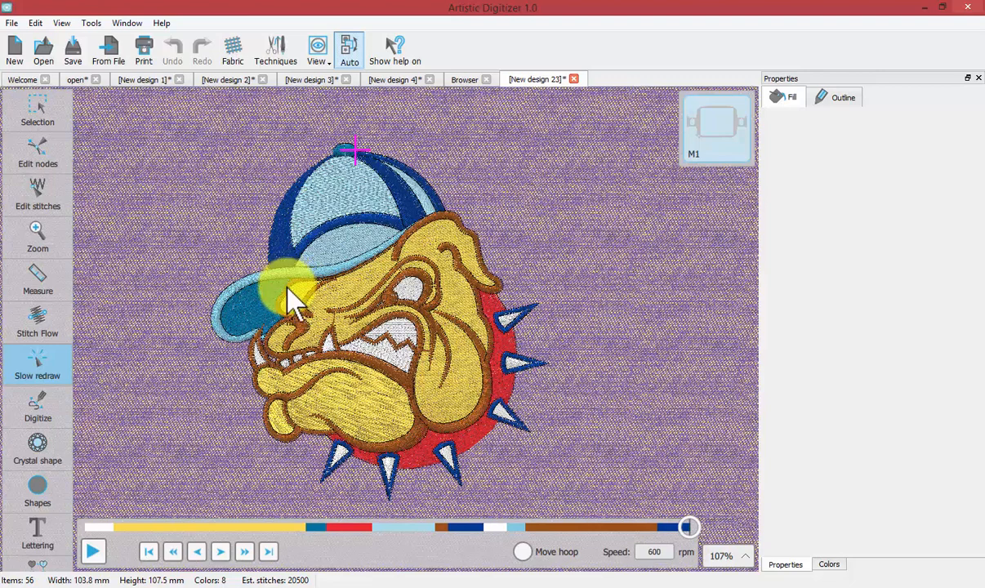
mouse_move(232, 51)
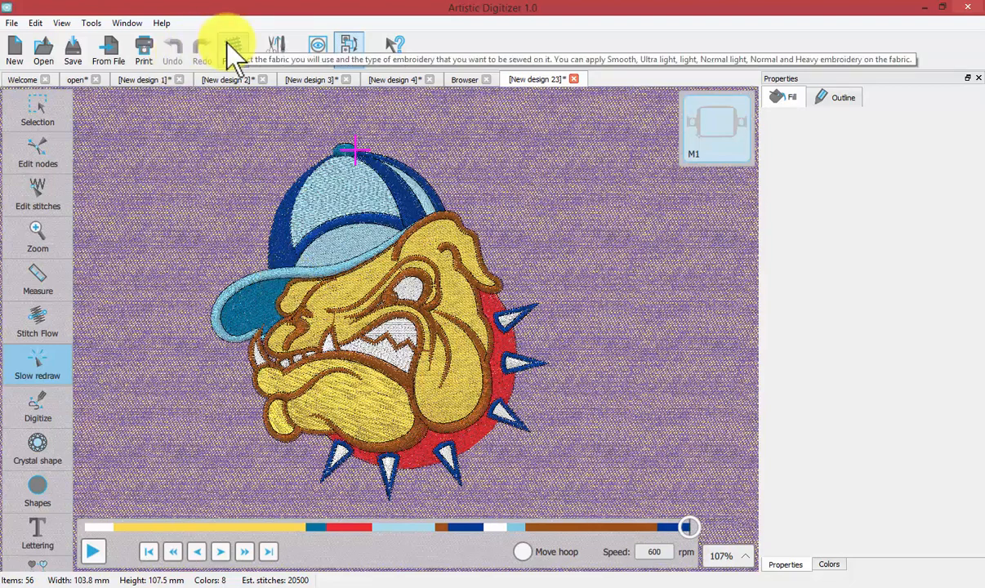
Step: Set the fabric to Bridal Tulle from the Ultra Light embroidery category
click(232, 49)
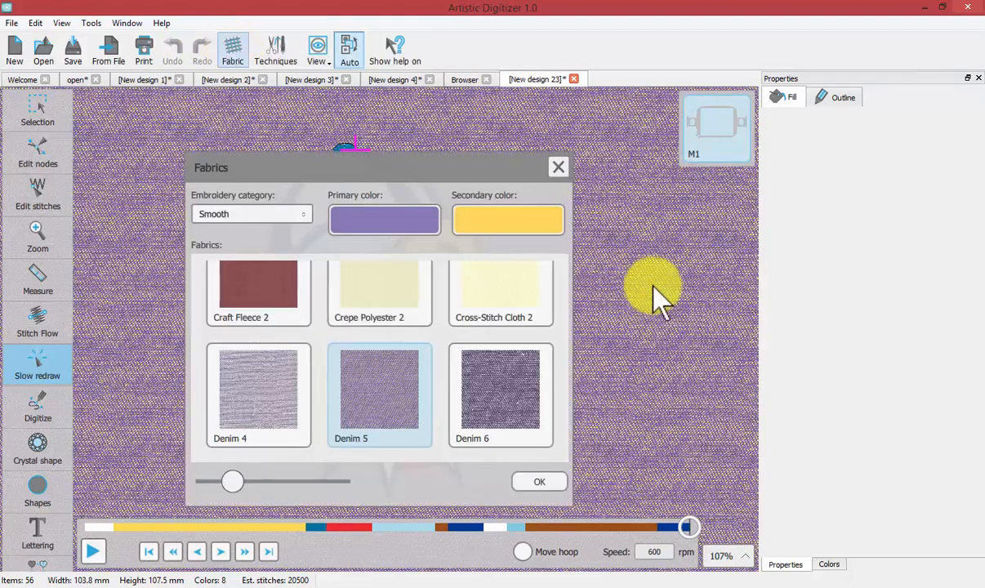
click(539, 481)
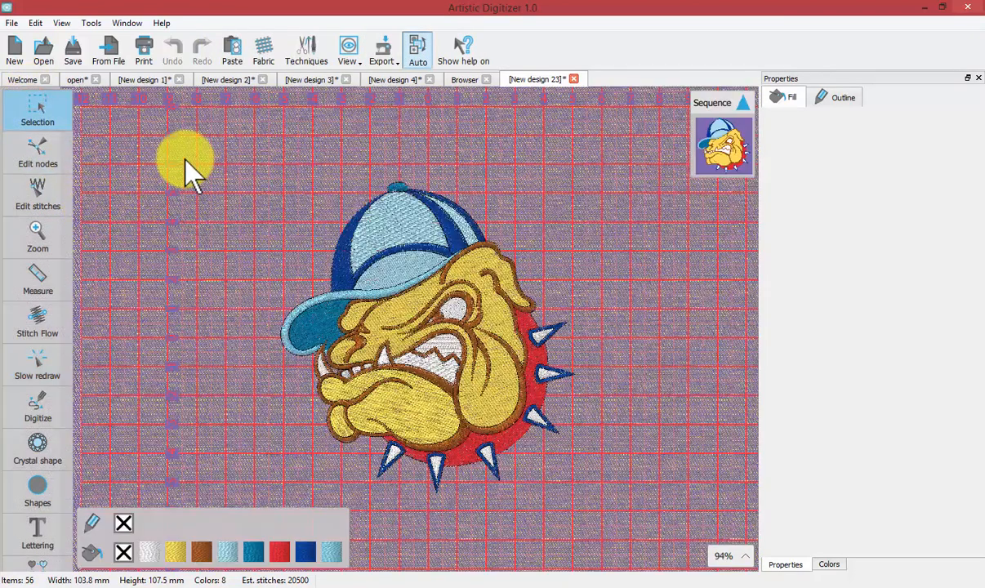
click(263, 49)
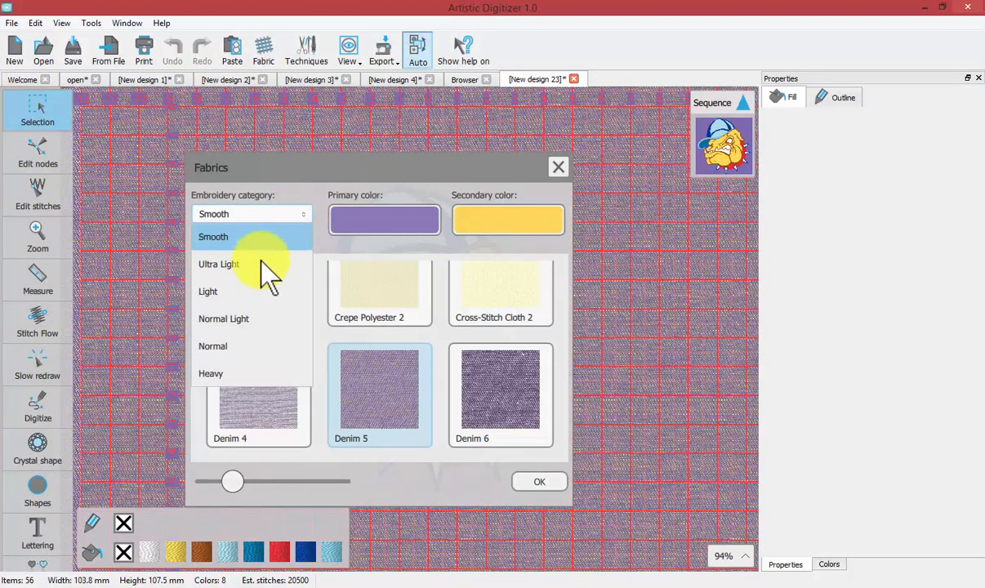
click(219, 264)
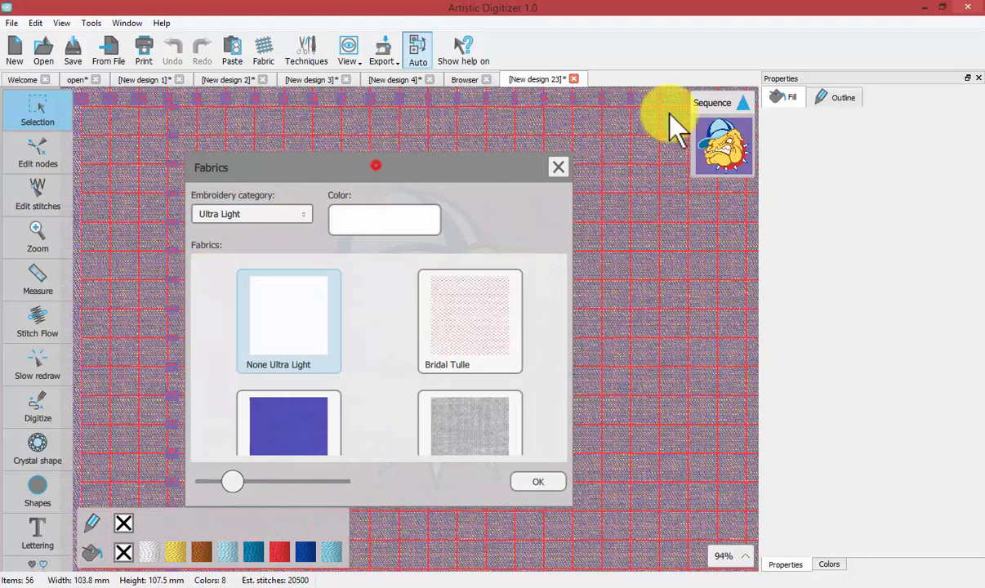
drag(375, 167, 297, 103)
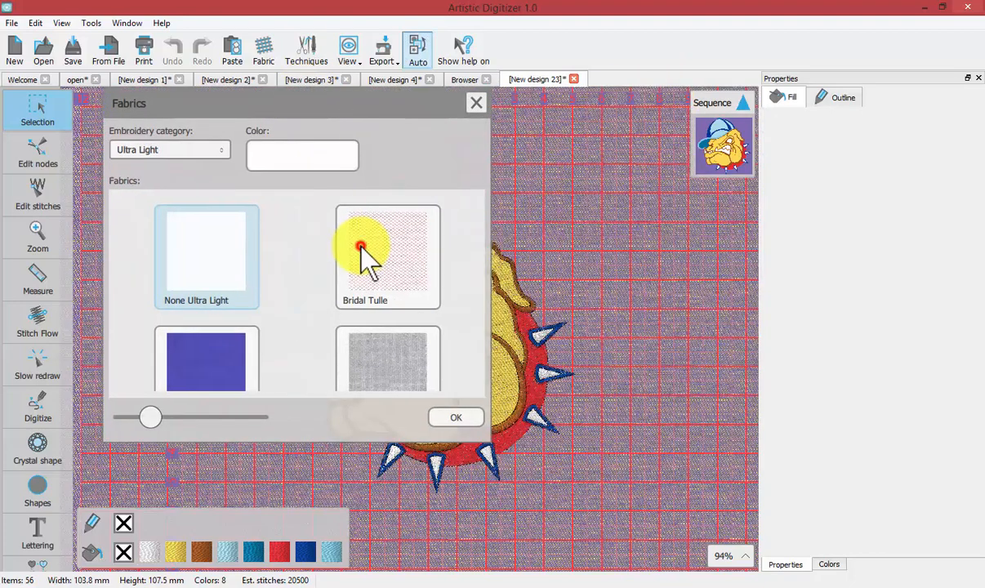
click(387, 253)
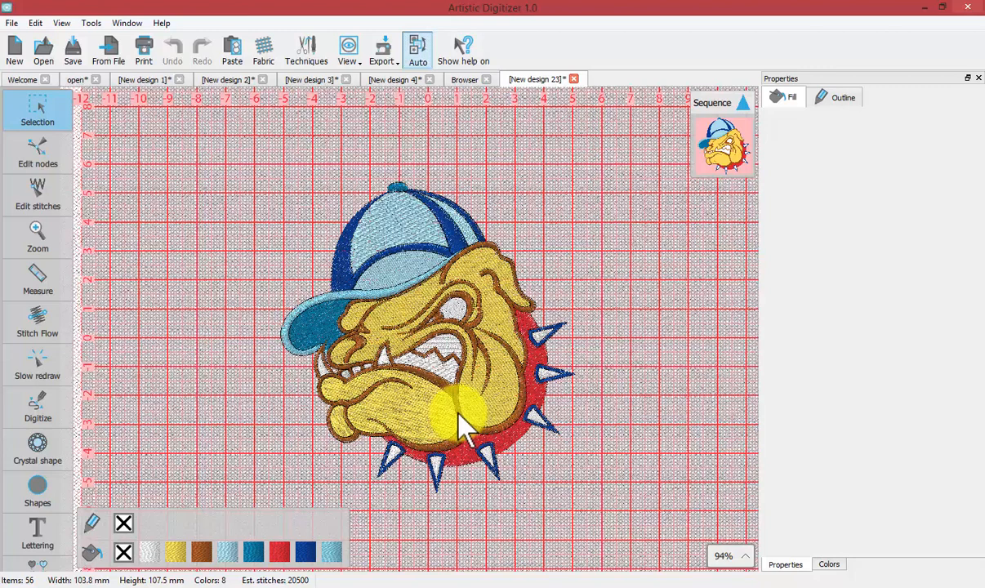
mouse_move(465, 429)
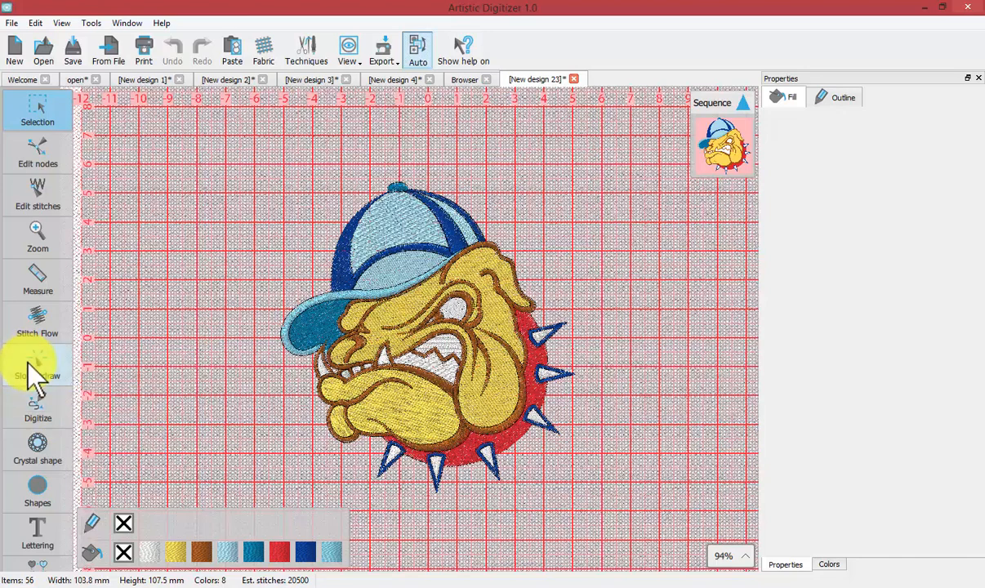
Step: Play the slow redraw and skip ahead until the whole bulldog appears on the Bridal Tulle
click(37, 376)
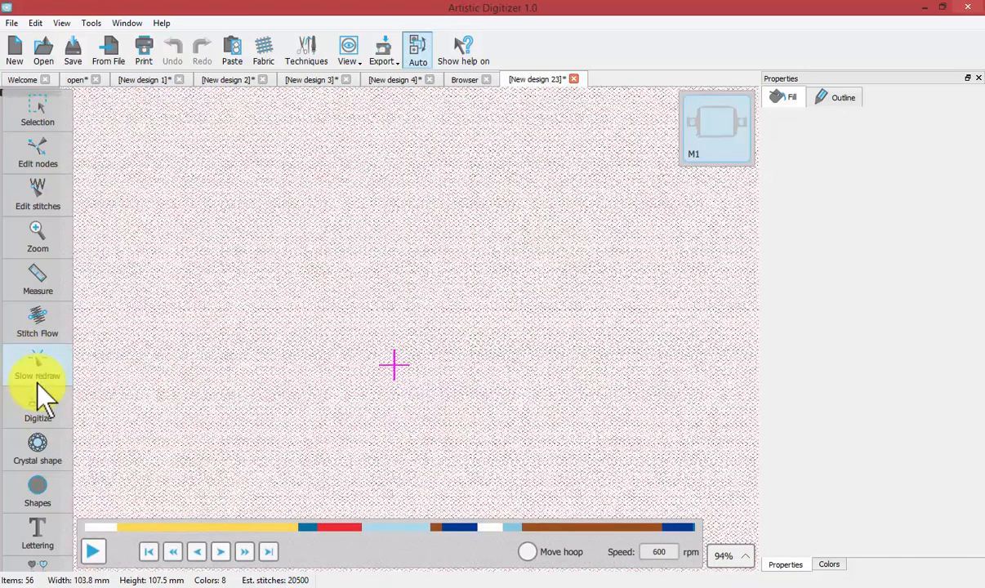
click(37, 366)
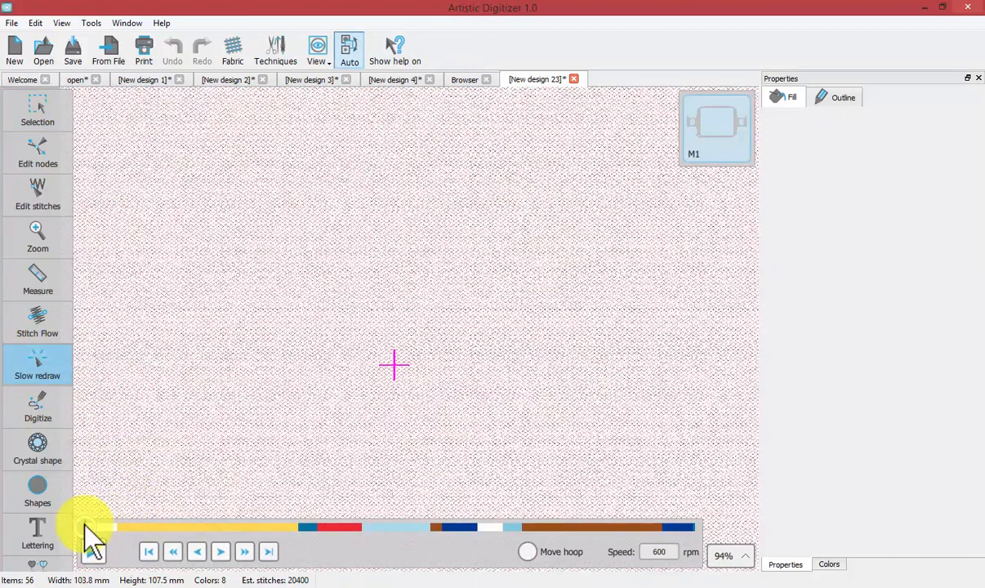
click(93, 552)
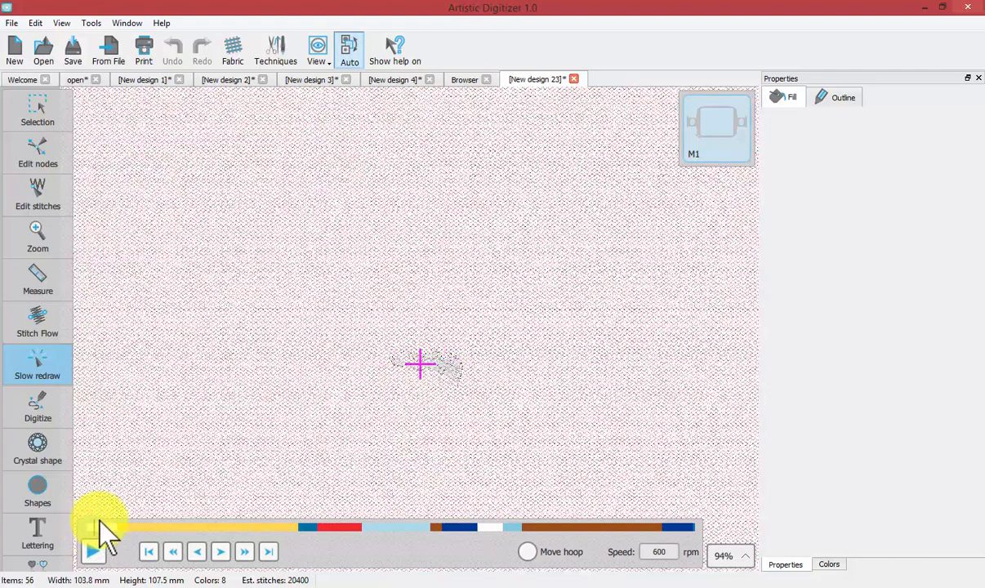
click(94, 552)
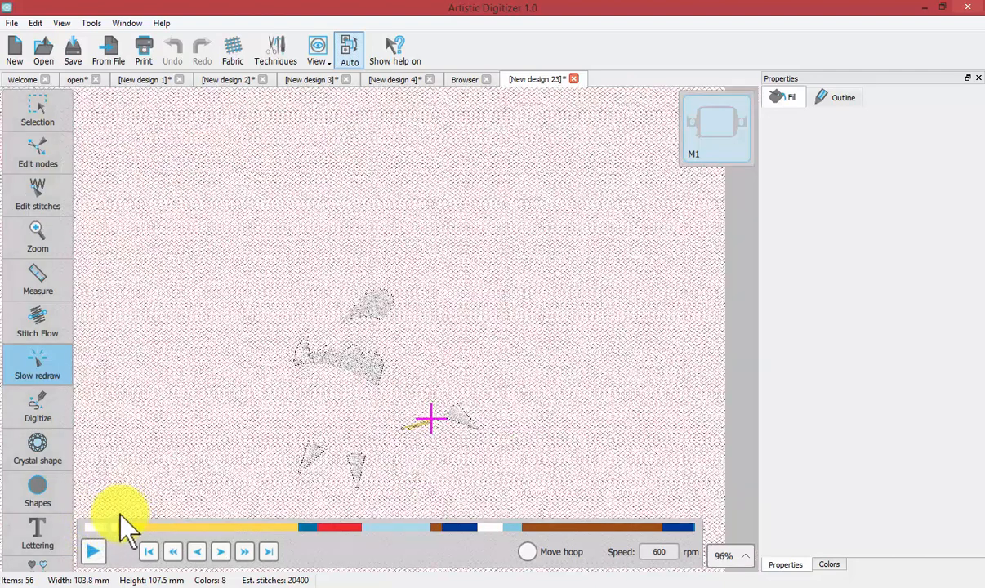
click(91, 552)
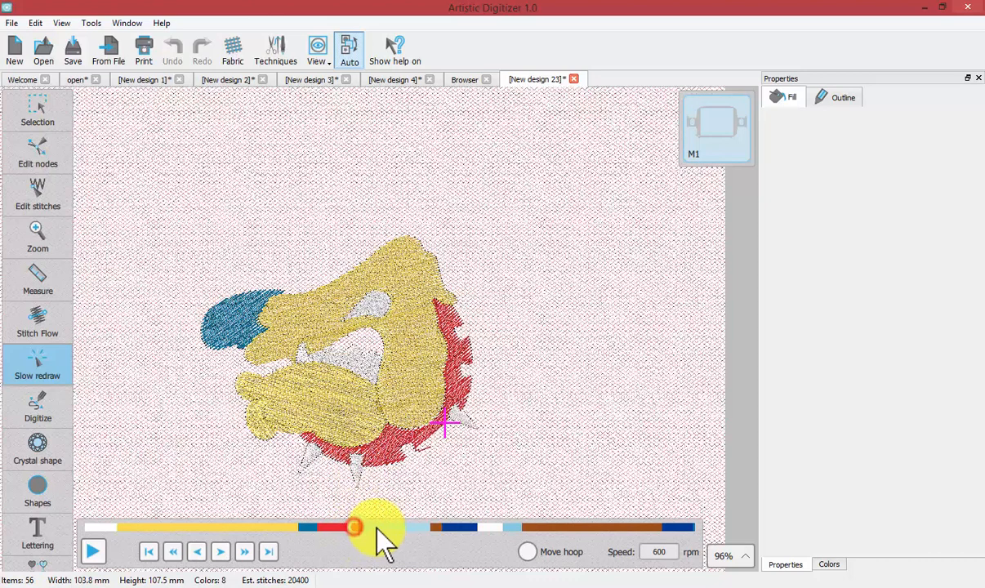
drag(353, 526, 556, 526)
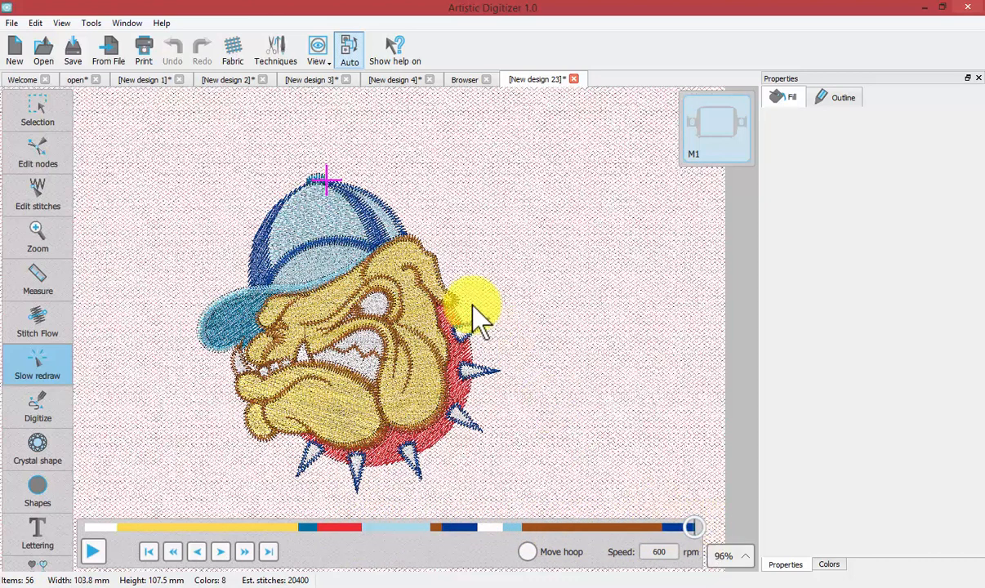
mouse_move(474, 327)
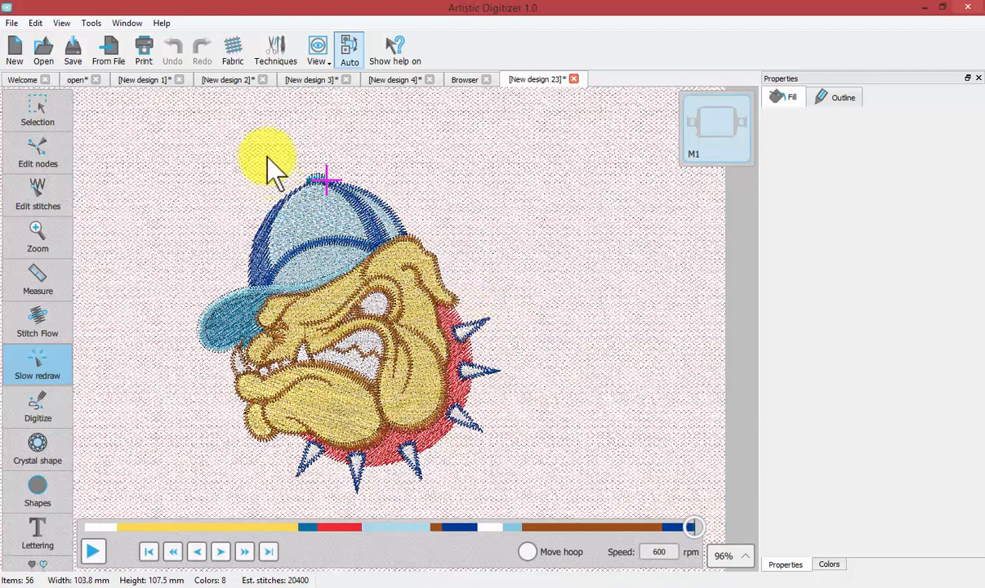
mouse_move(232, 49)
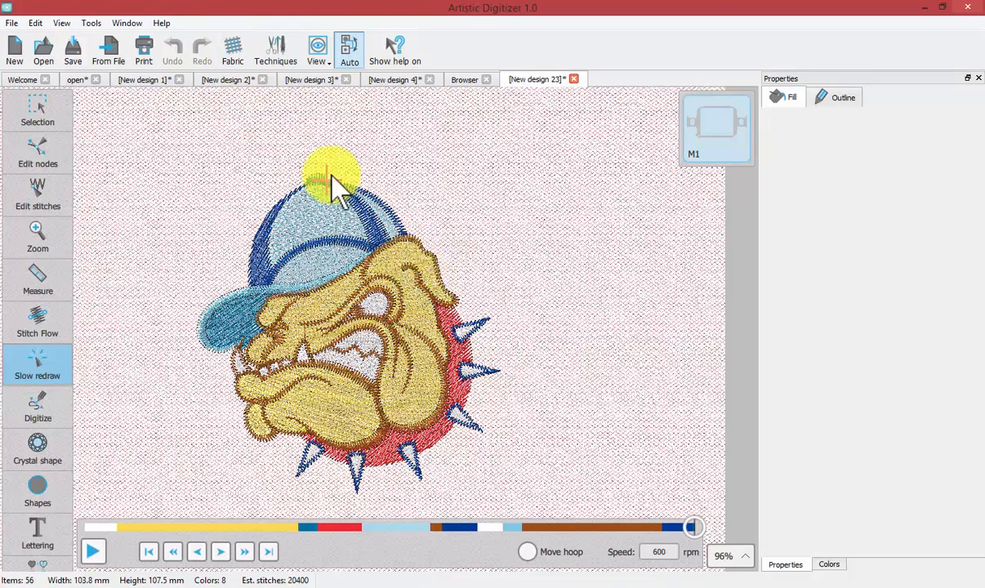
Step: Set the fabric category to Normal and choose Linen 3 after trying Berber Fleece
click(232, 49)
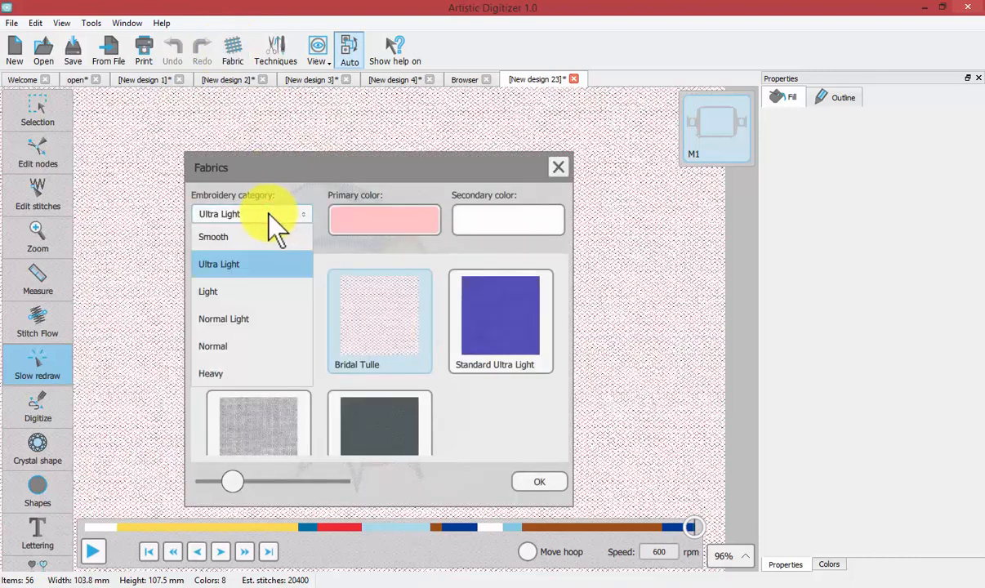
click(213, 346)
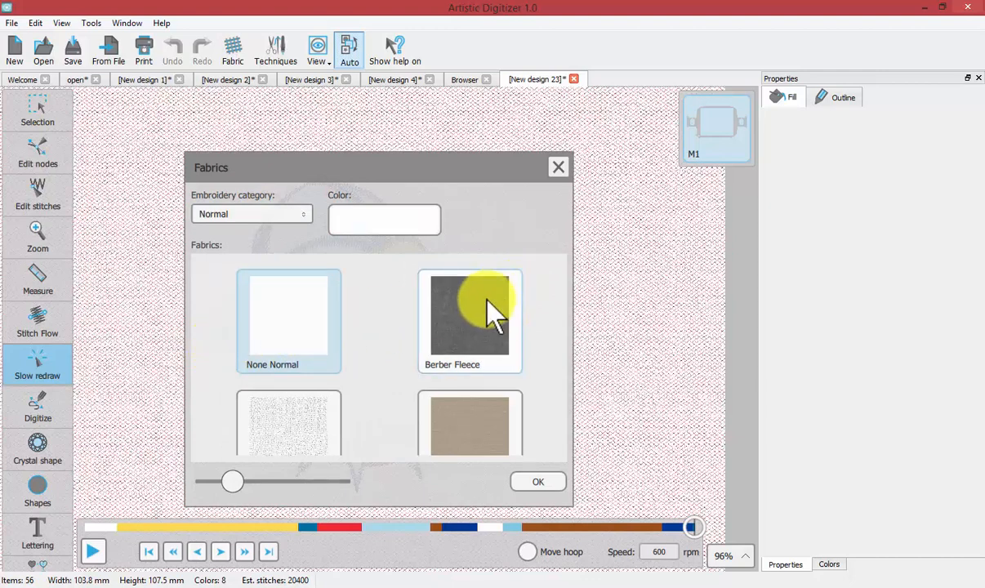
click(471, 319)
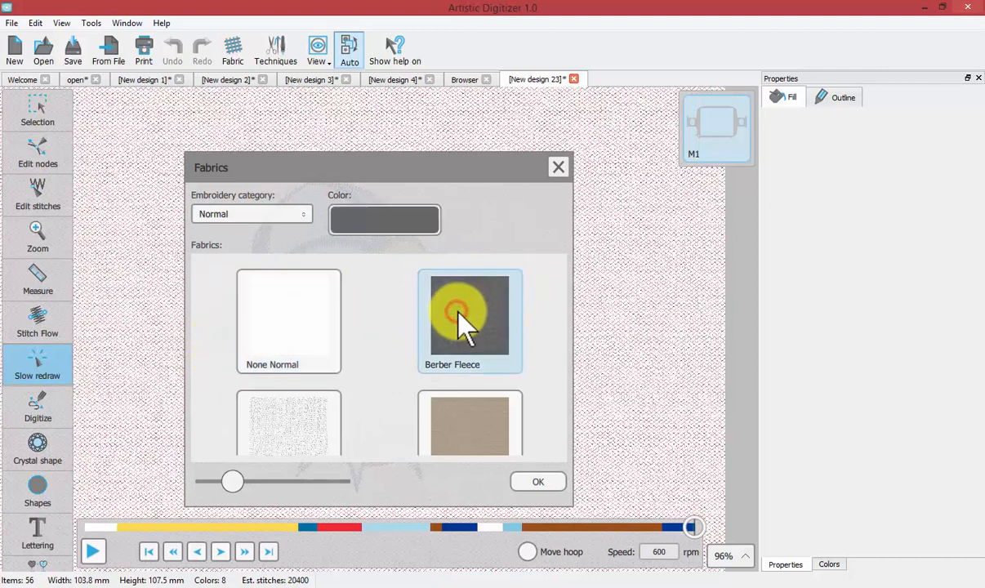
scroll(down, 3)
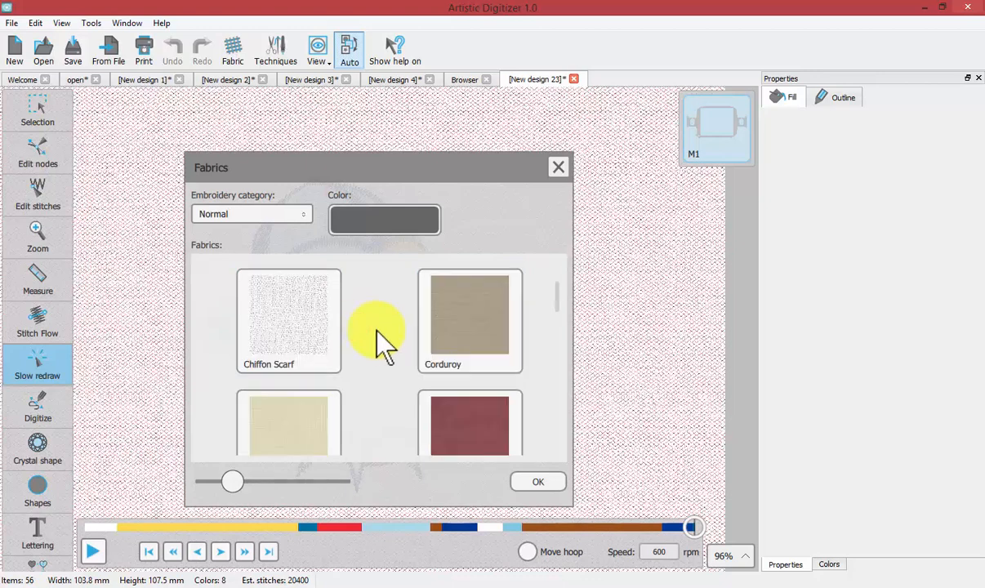
scroll(down, 3)
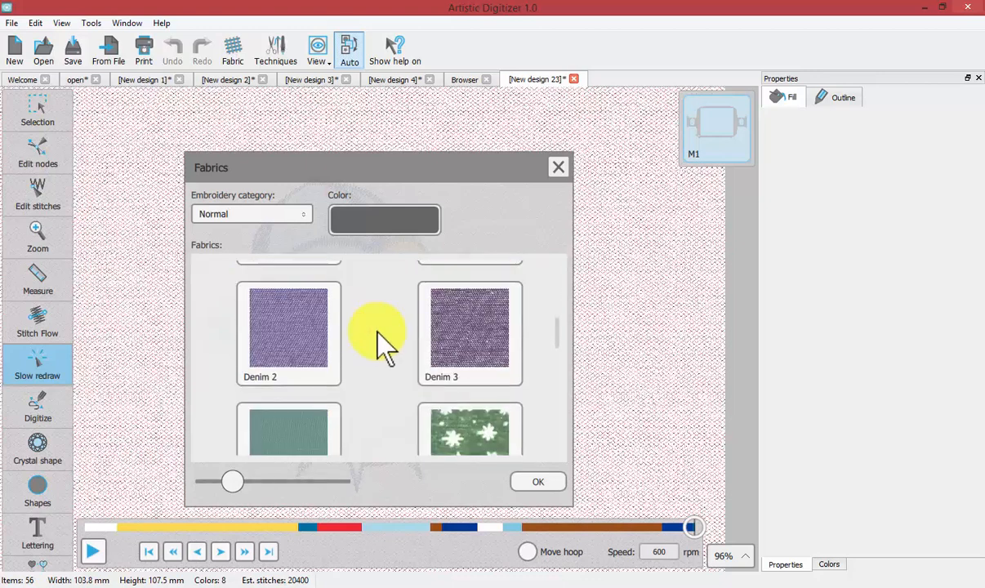
scroll(down, 3)
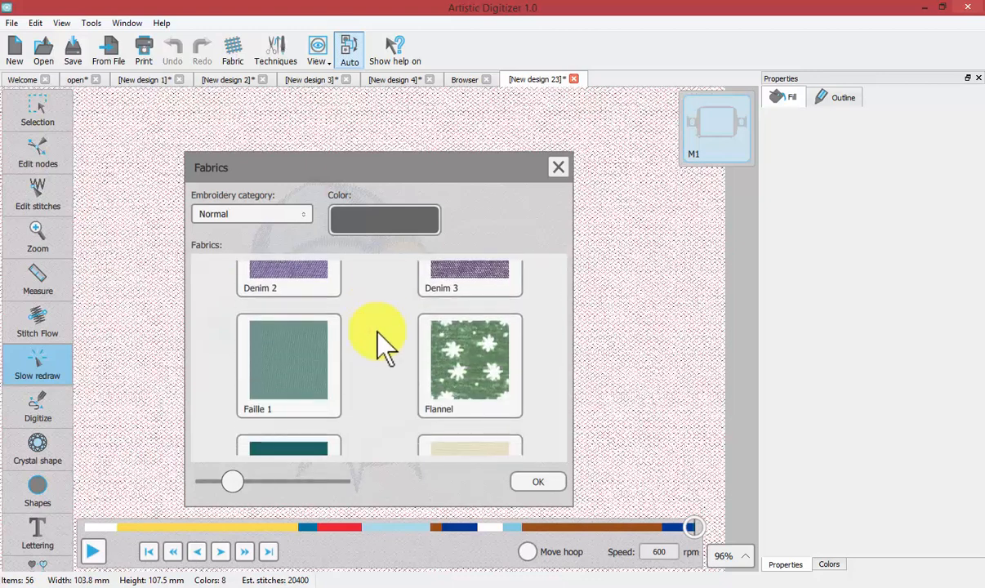
scroll(down, 3)
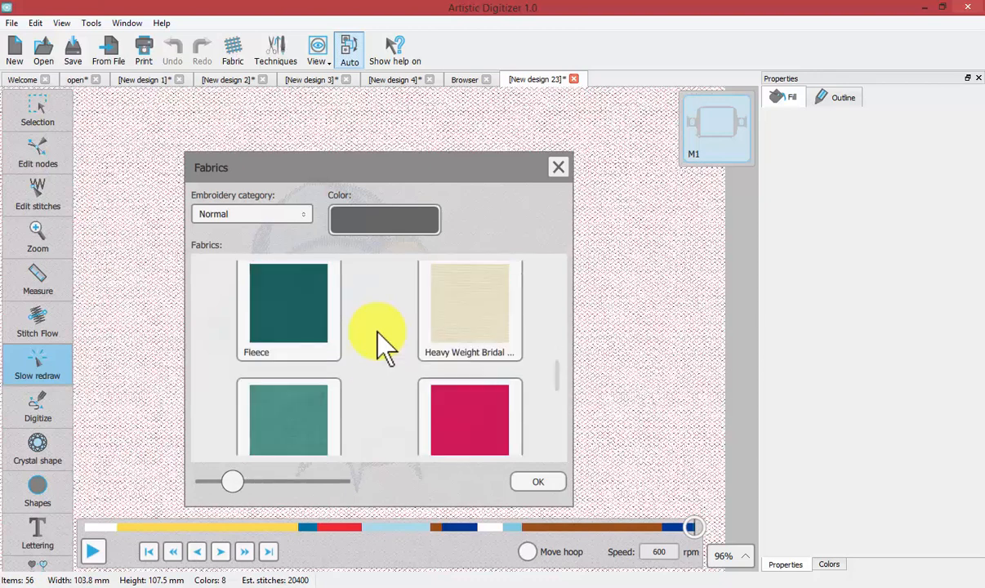
click(287, 373)
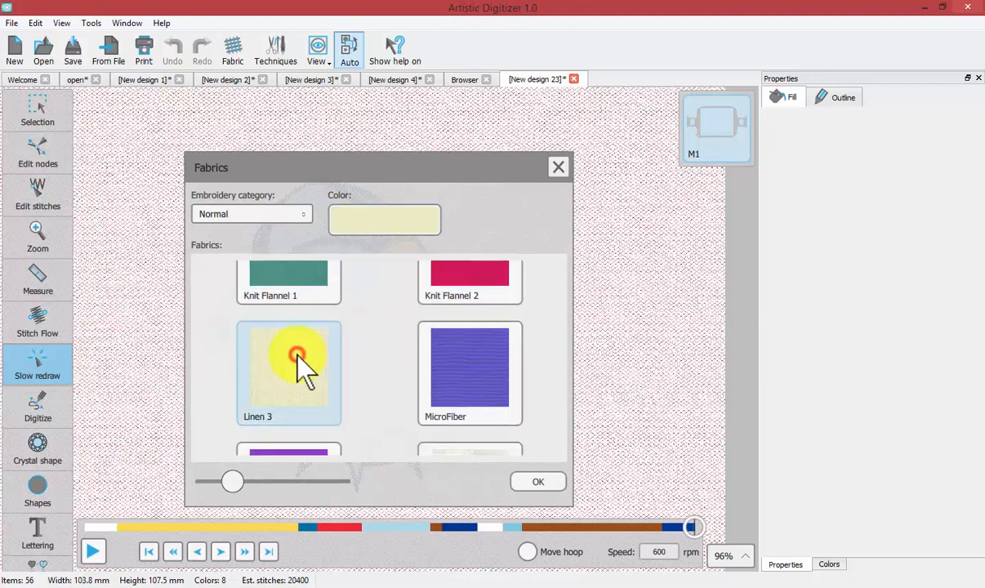
Step: Recolor the Linen 3 fabric with a new colour from the colour wheel
click(384, 219)
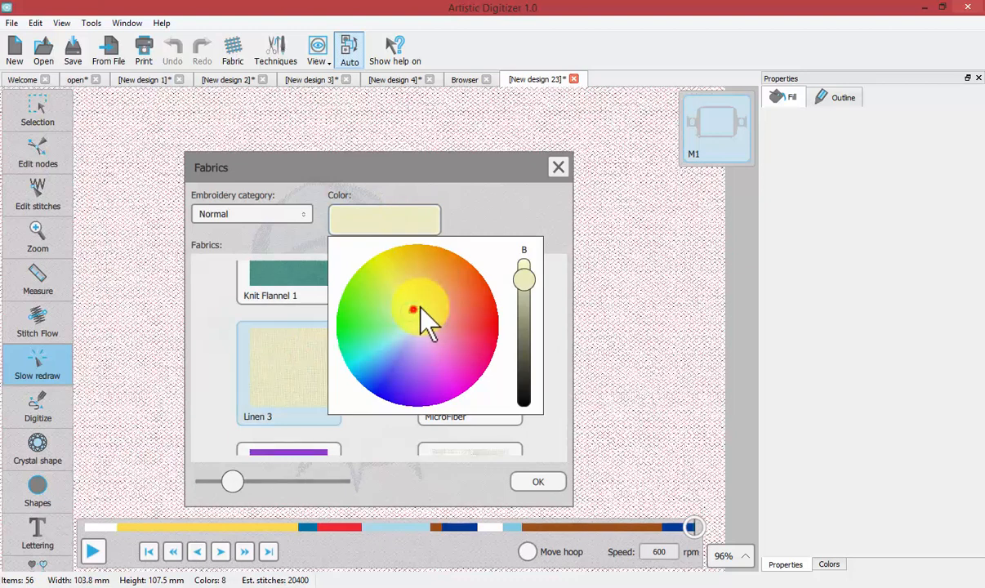
click(457, 295)
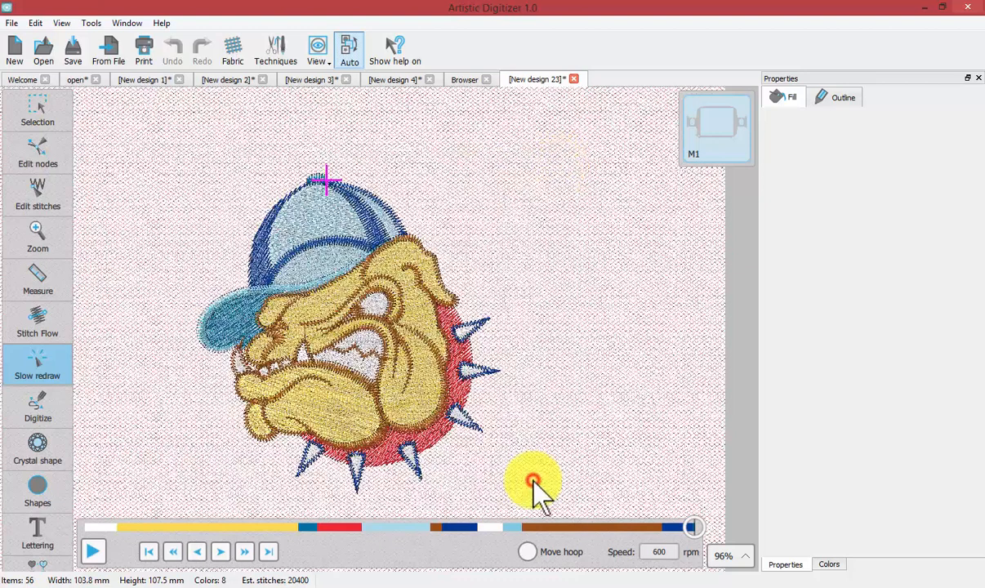
mouse_move(294, 307)
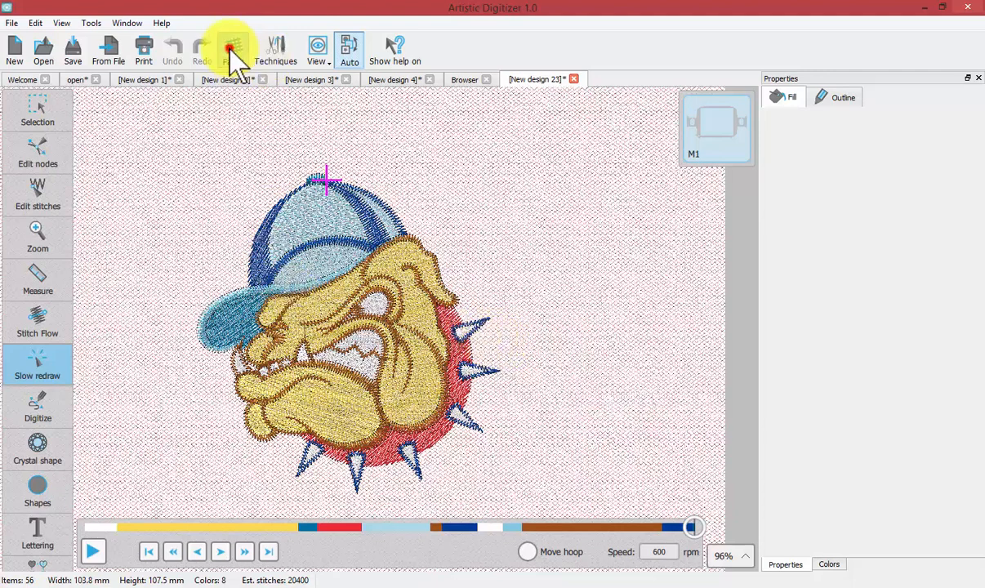
click(232, 49)
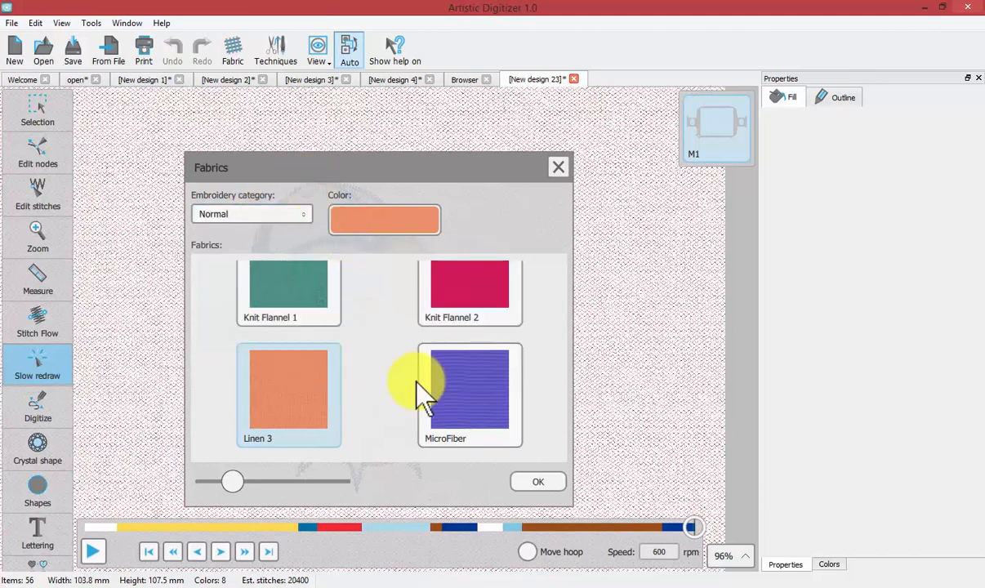
click(537, 480)
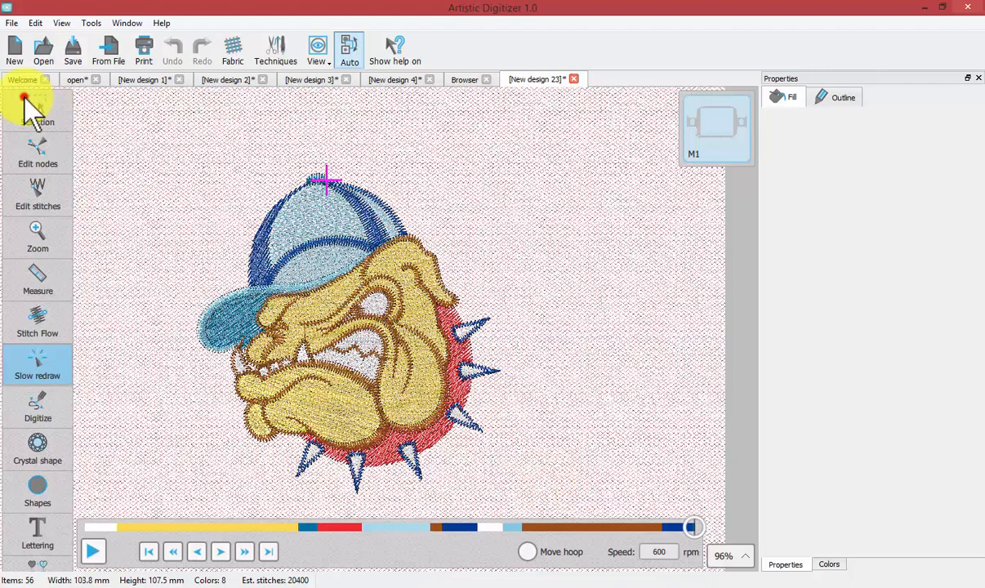
Step: Leave slow redraw with the Selection tool and reopen the Fabrics dialog
click(38, 111)
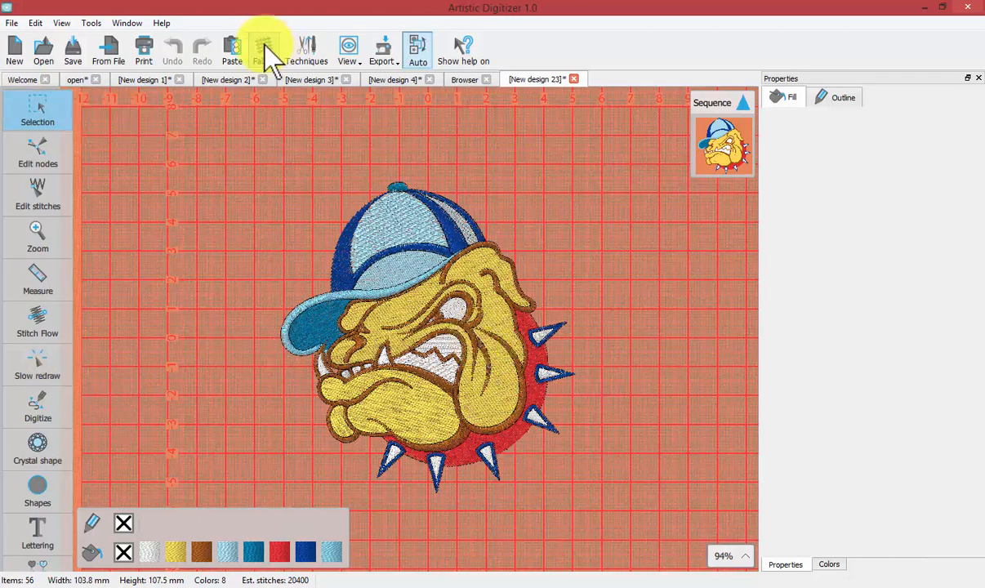
click(263, 51)
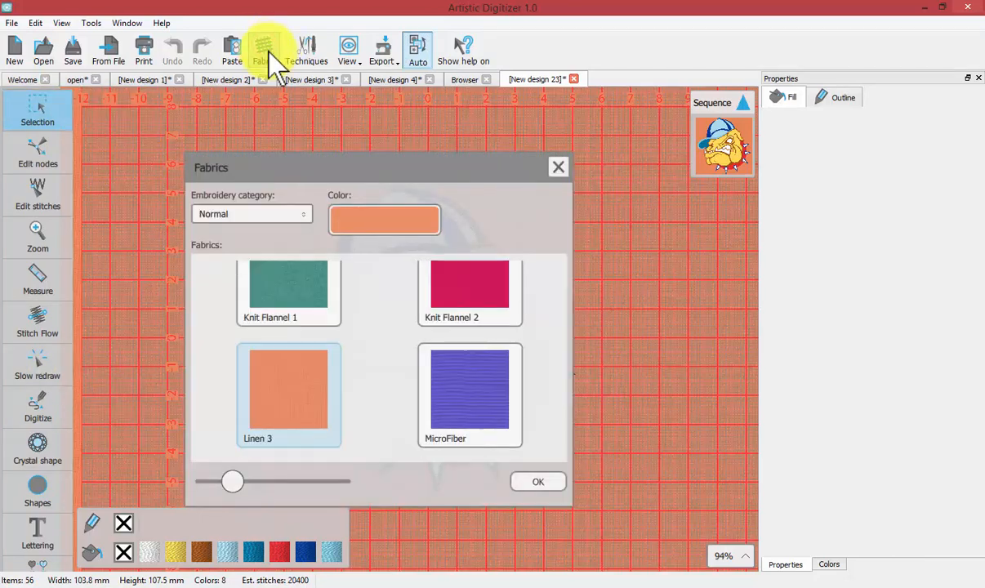
mouse_move(477, 220)
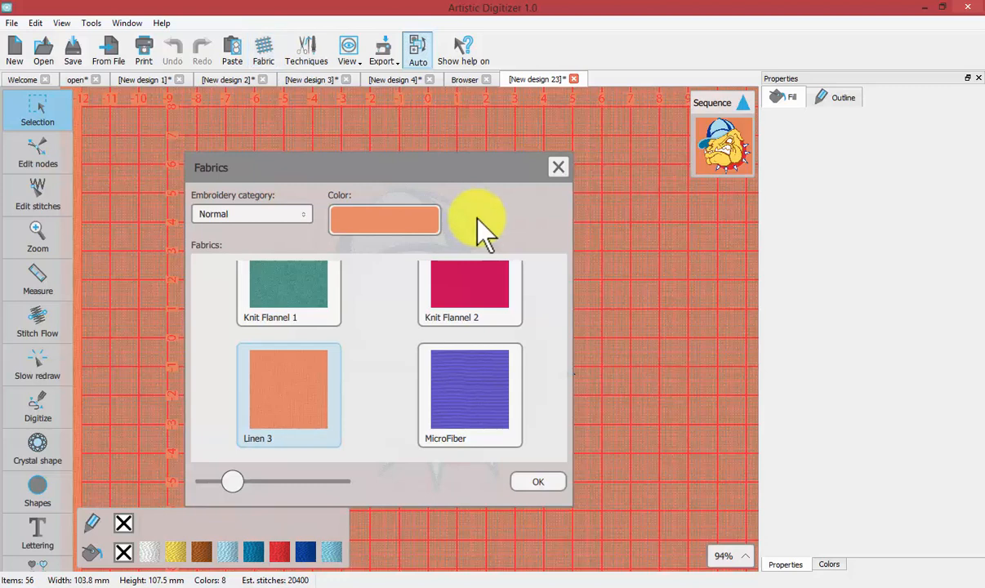